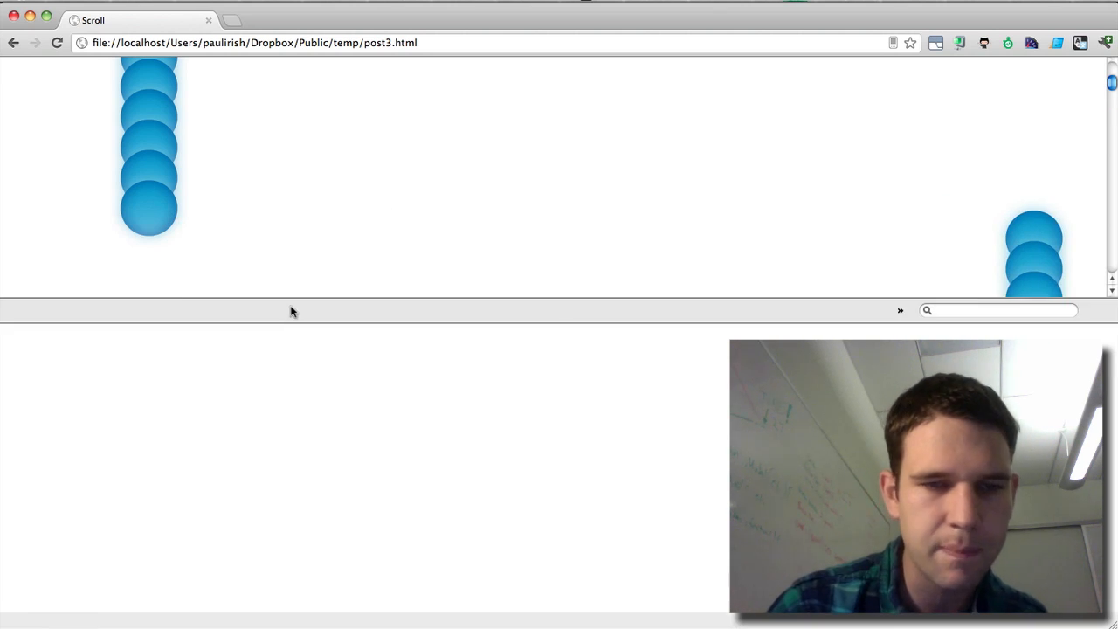
- Show the empty Timeline panel for the animating post3.html scroll demo
{"action": "left_click", "coordinate": [381, 310]}
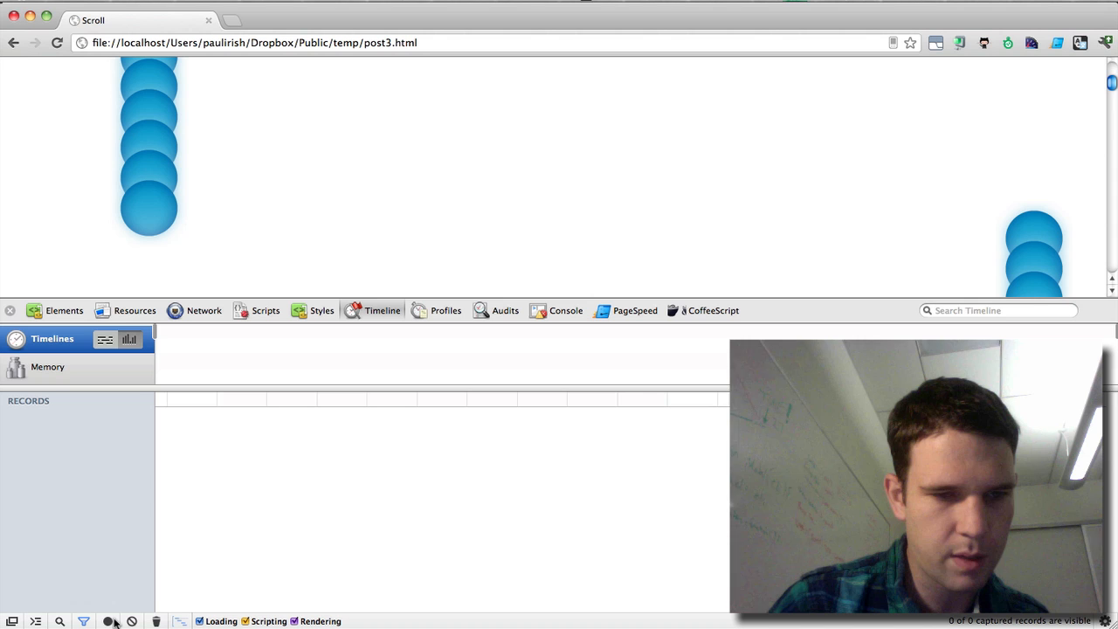
- Record the animating page, capturing alternating Animation Frame Fired and Recalculate Style events
{"action": "left_click", "coordinate": [110, 622]}
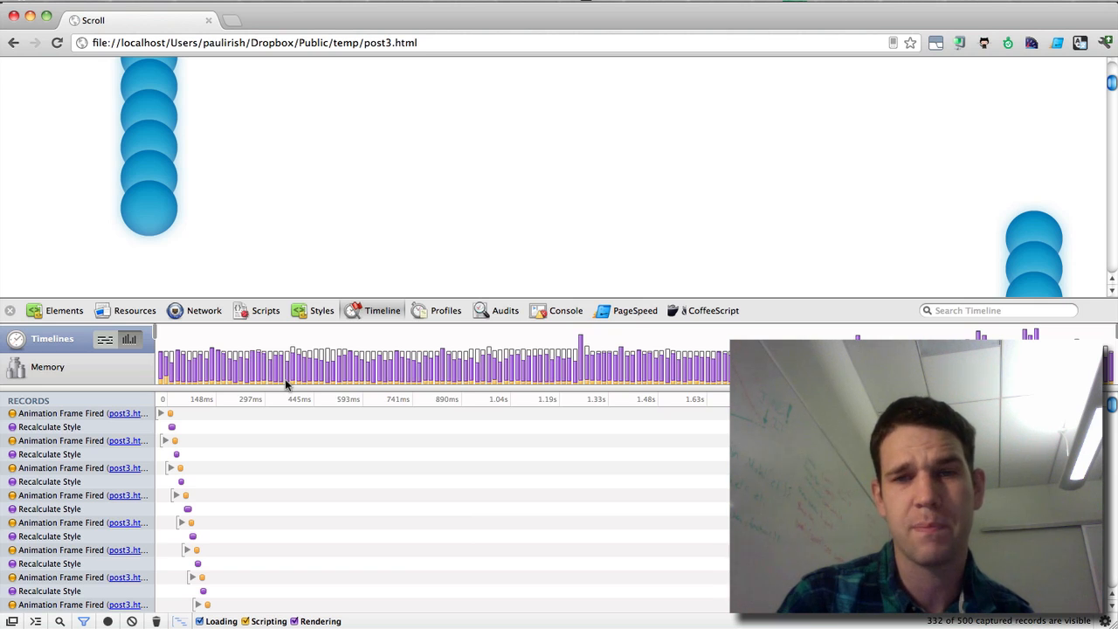
{"action": "mouse_move", "coordinate": [236, 383]}
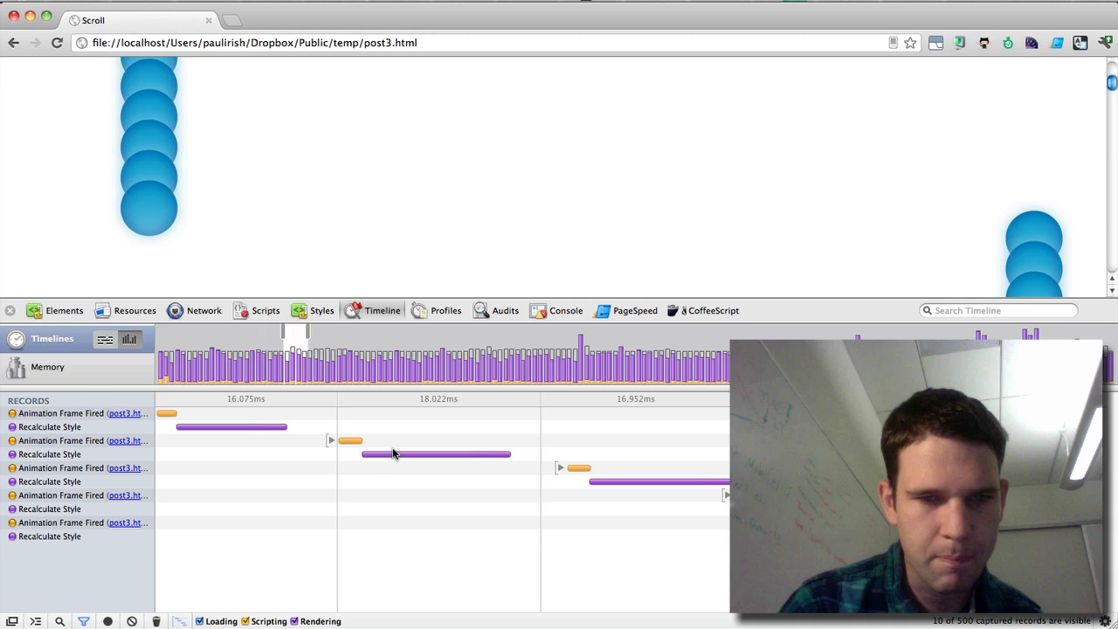
{"action": "mouse_move", "coordinate": [205, 461]}
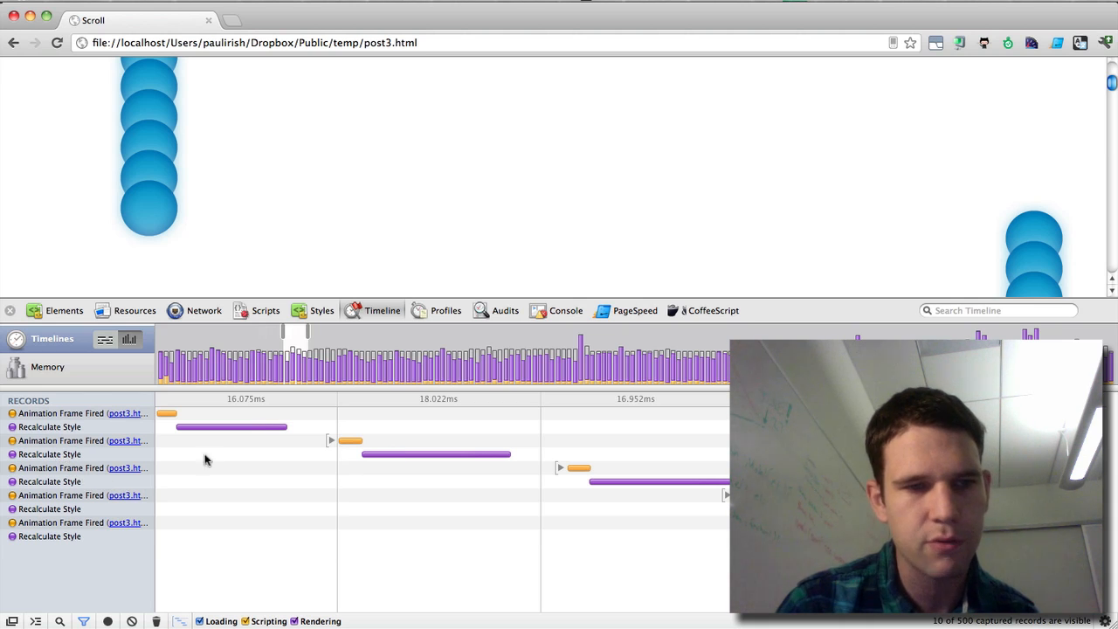
{"action": "mouse_move", "coordinate": [386, 457]}
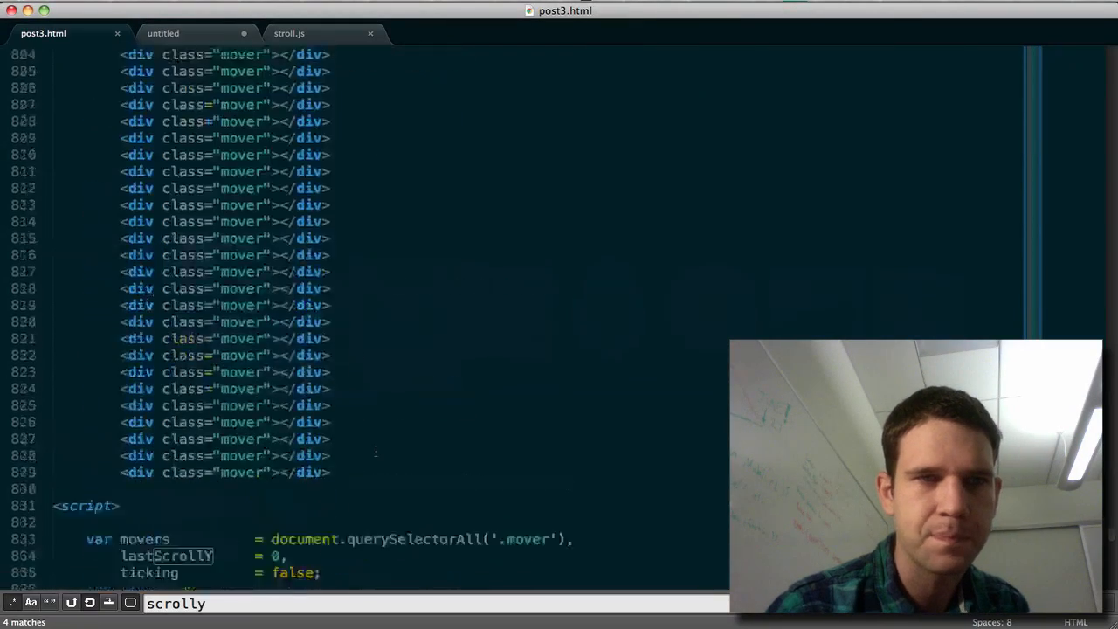
- Review update() in post3.html, view the untitled classList.add/remove snippet, then return to post3.html
{"action": "scroll", "scroll_direction": "down", "scroll_amount": 3}
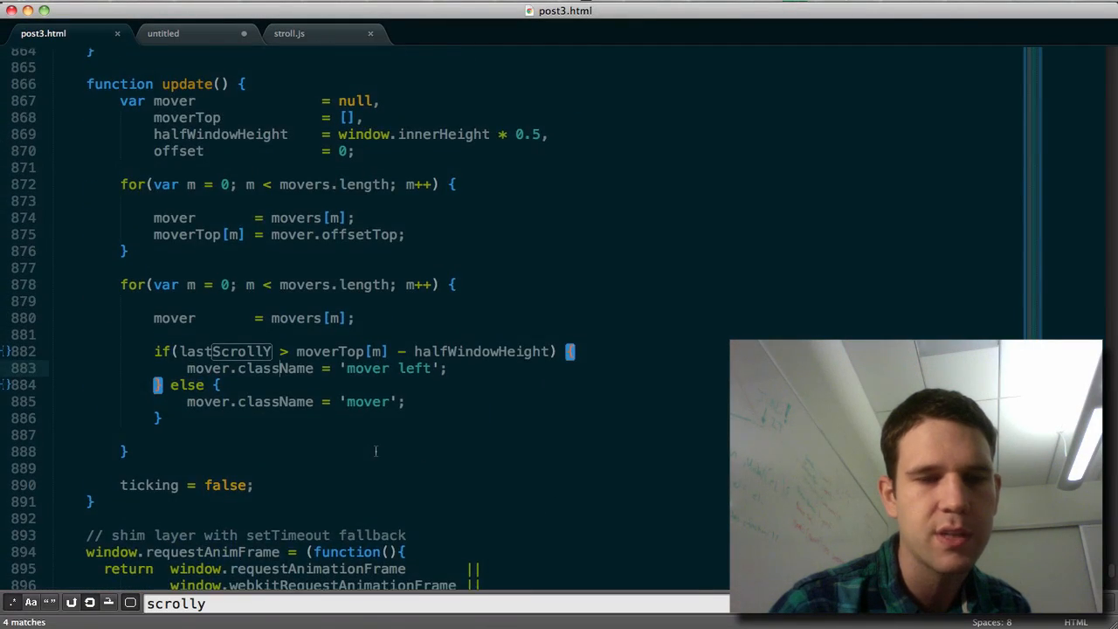
{"action": "scroll", "scroll_direction": "down", "scroll_amount": 3}
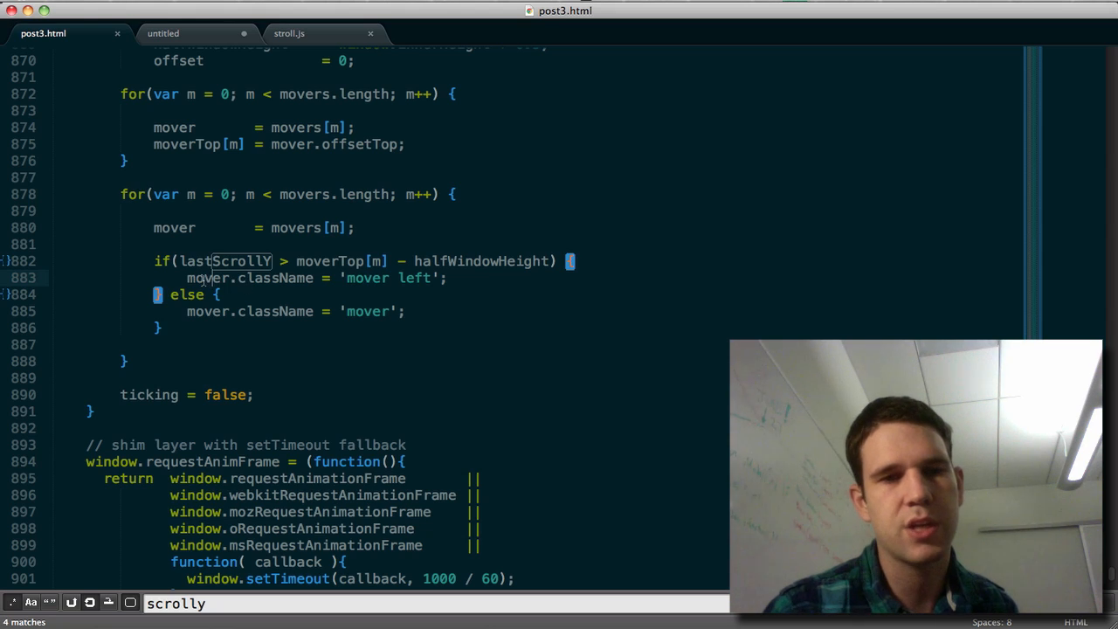
{"action": "scroll", "scroll_direction": "up", "scroll_amount": 3}
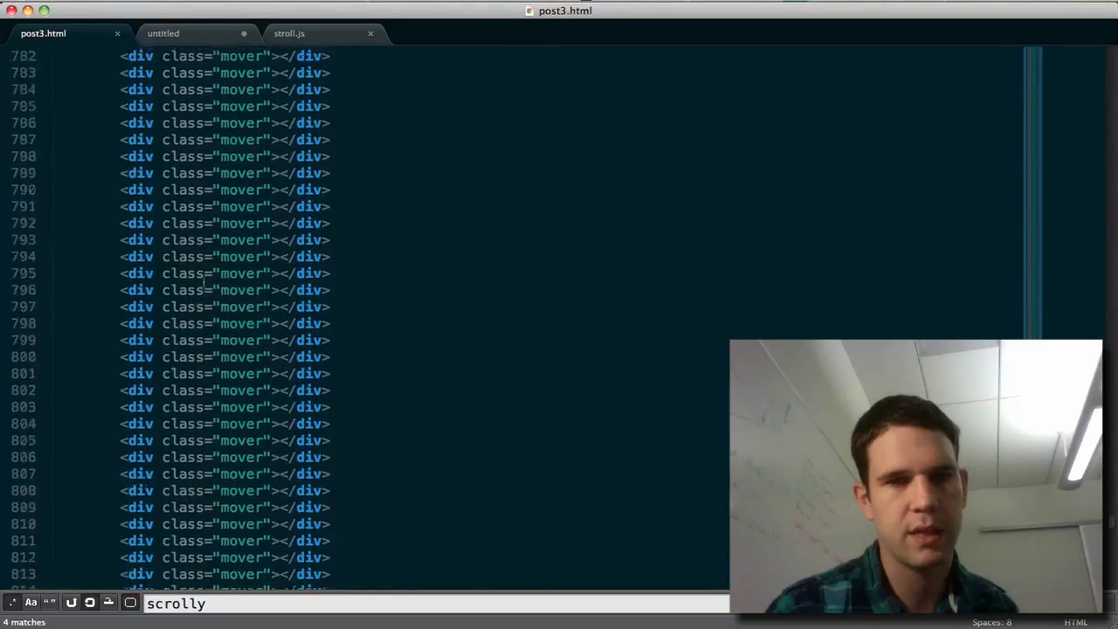
{"action": "scroll", "scroll_direction": "up", "scroll_amount": 3}
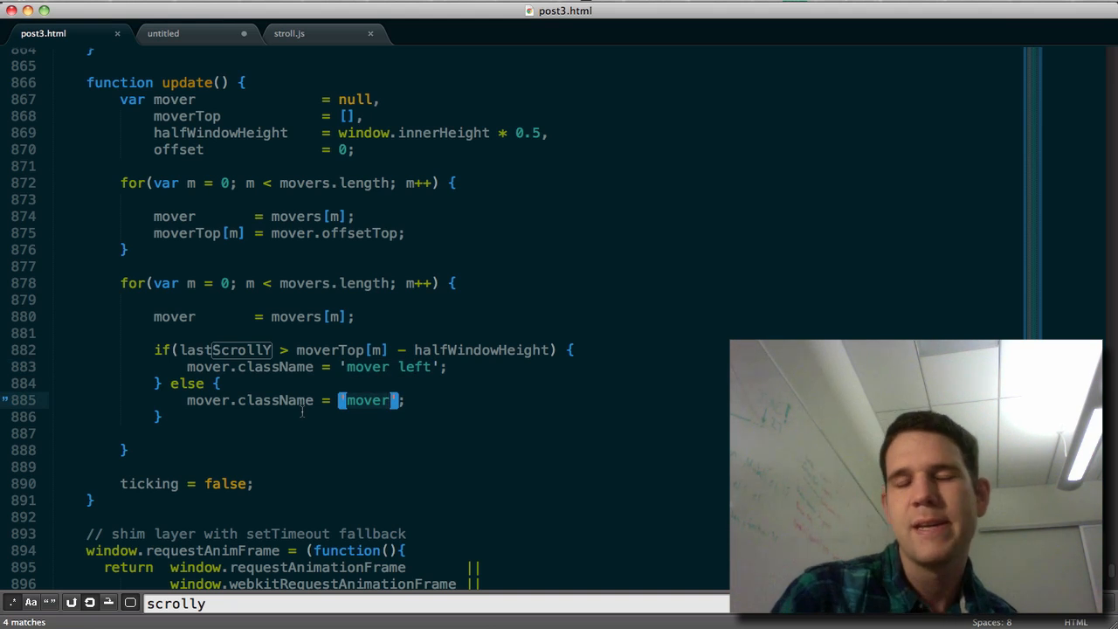
{"action": "mouse_move", "coordinate": [264, 400]}
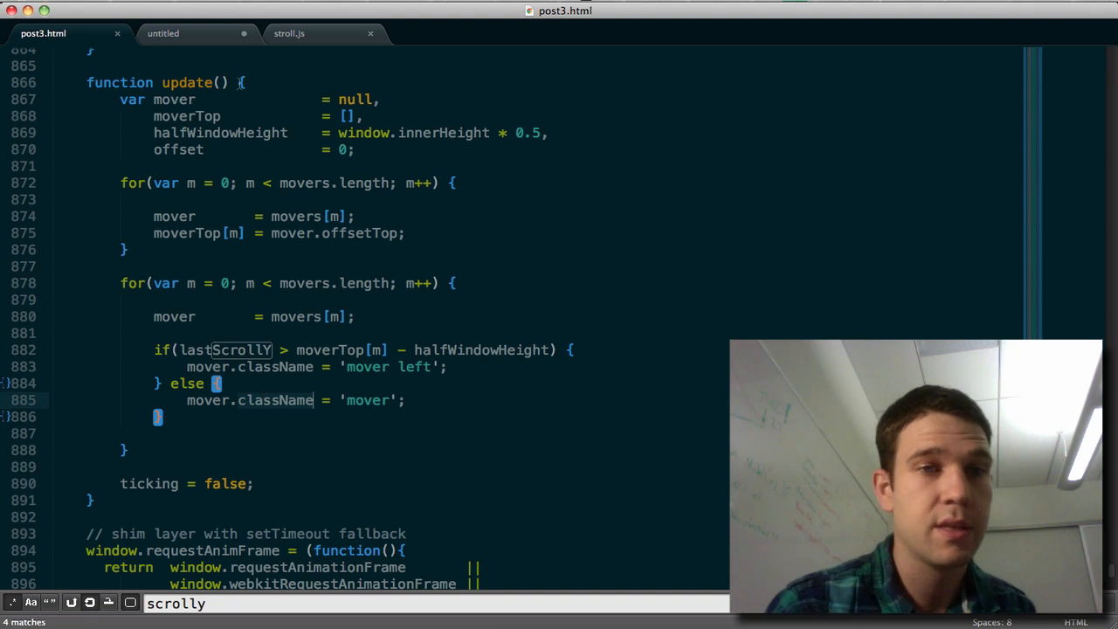
{"action": "left_click", "coordinate": [183, 33]}
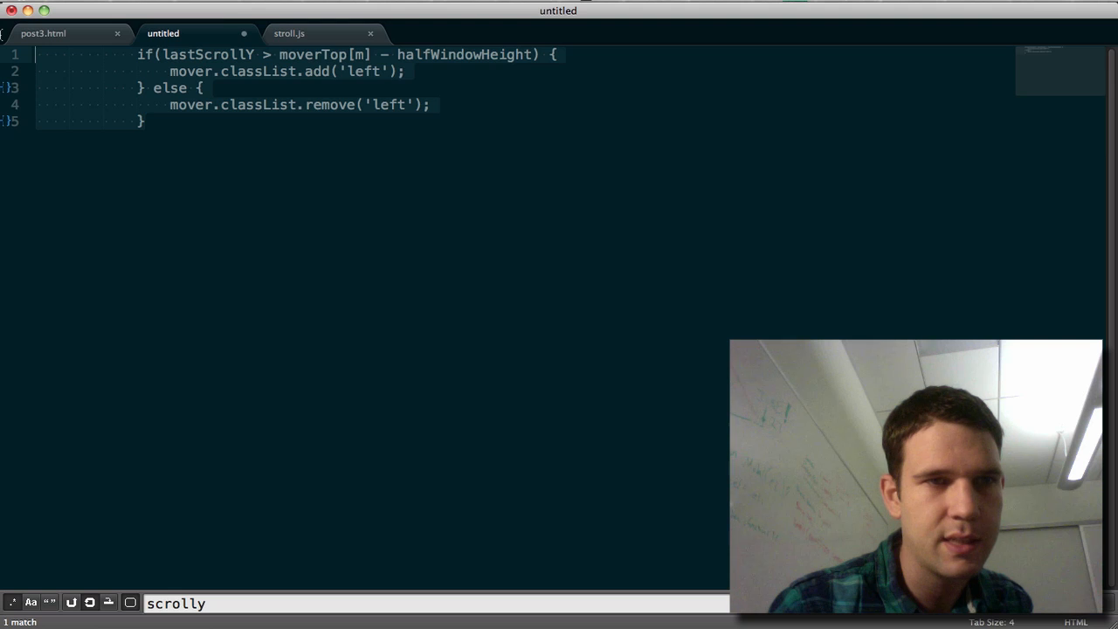
{"action": "left_click", "coordinate": [61, 33]}
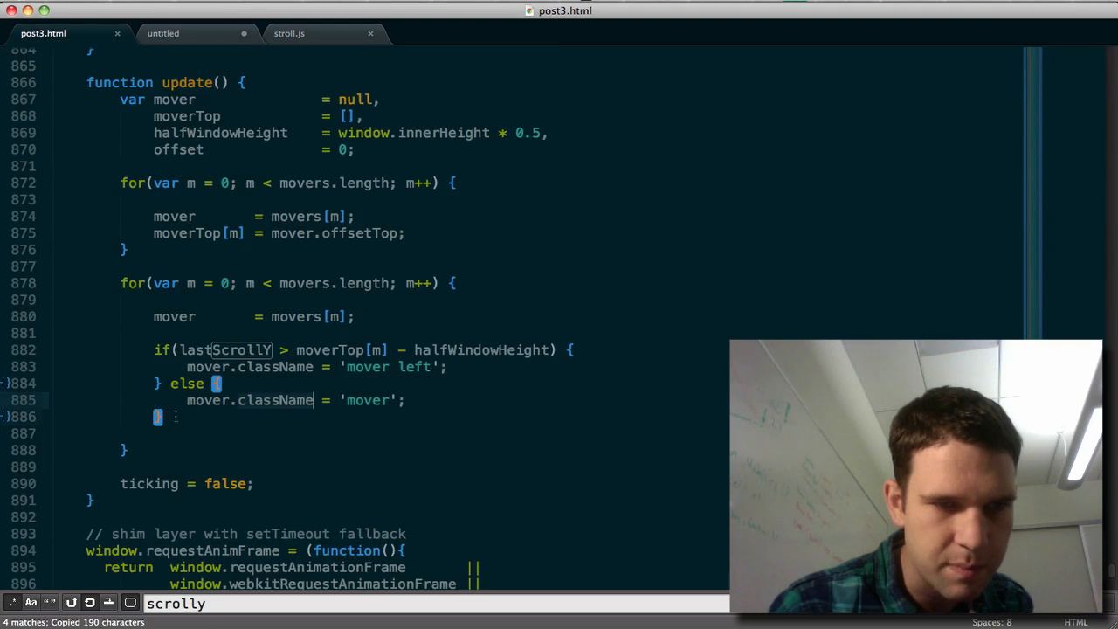